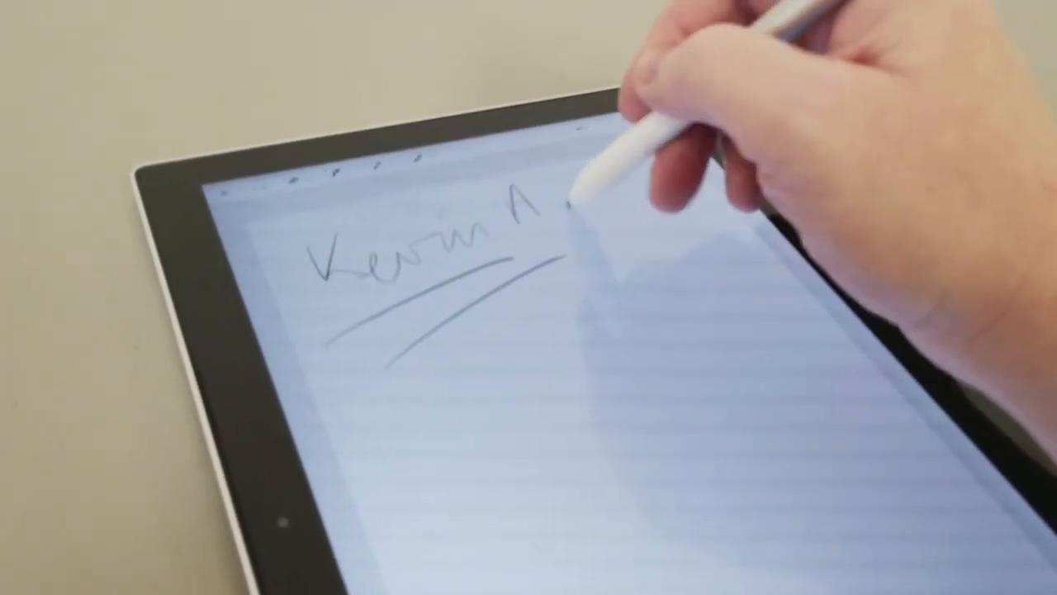
Draw an underline stroke beneath the handwritten name in the Keep note
drag(562, 199, 686, 182)
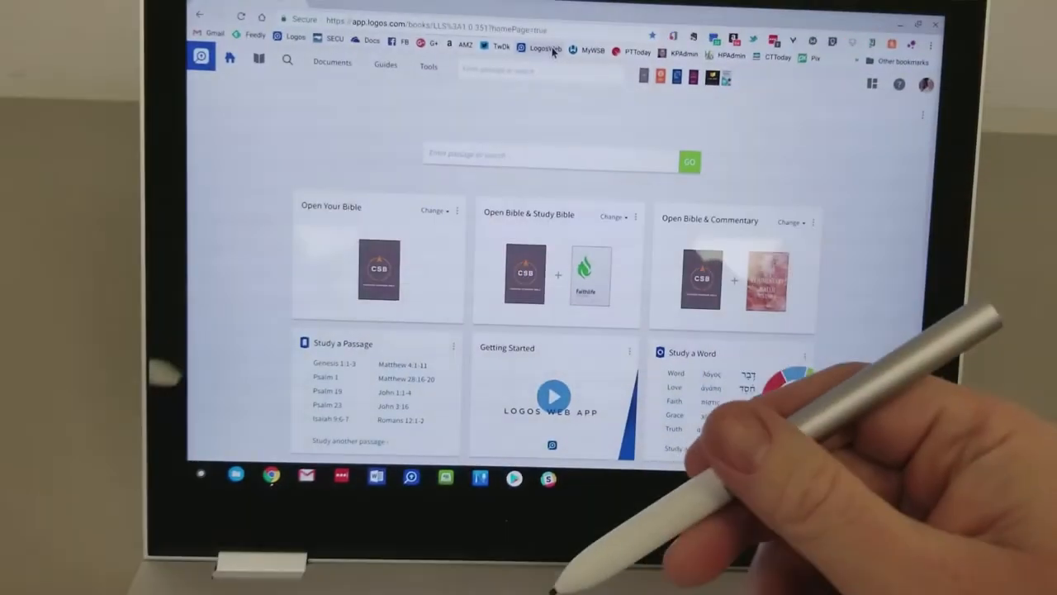
scroll(down, 3)
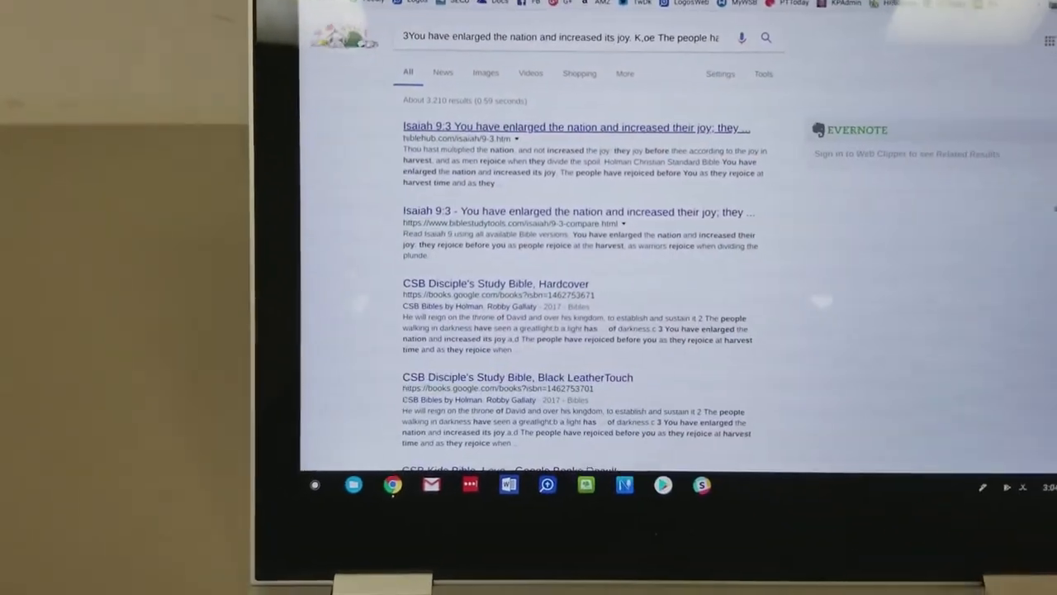
Select the Isaiah 9:3 verse with the stylus to show its Google search results
click(574, 127)
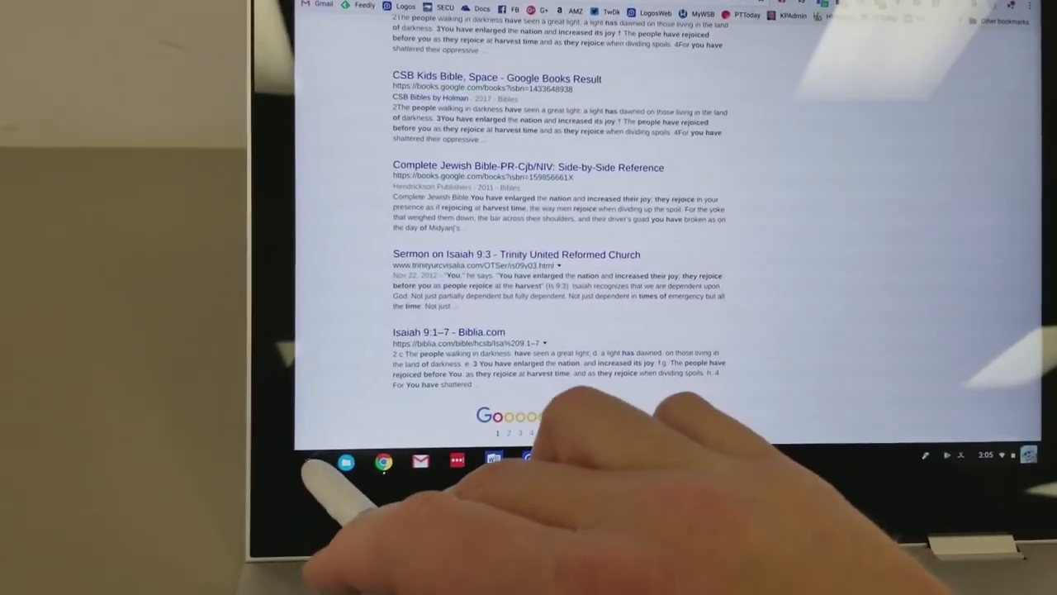
Open the launcher from the shelf to show the search box and suggested apps
click(295, 469)
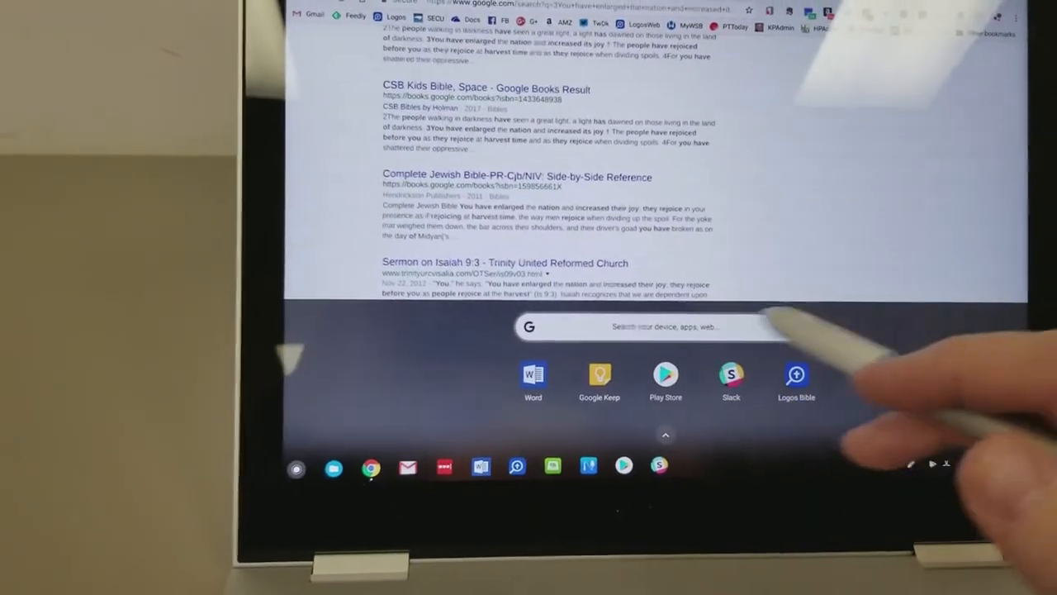